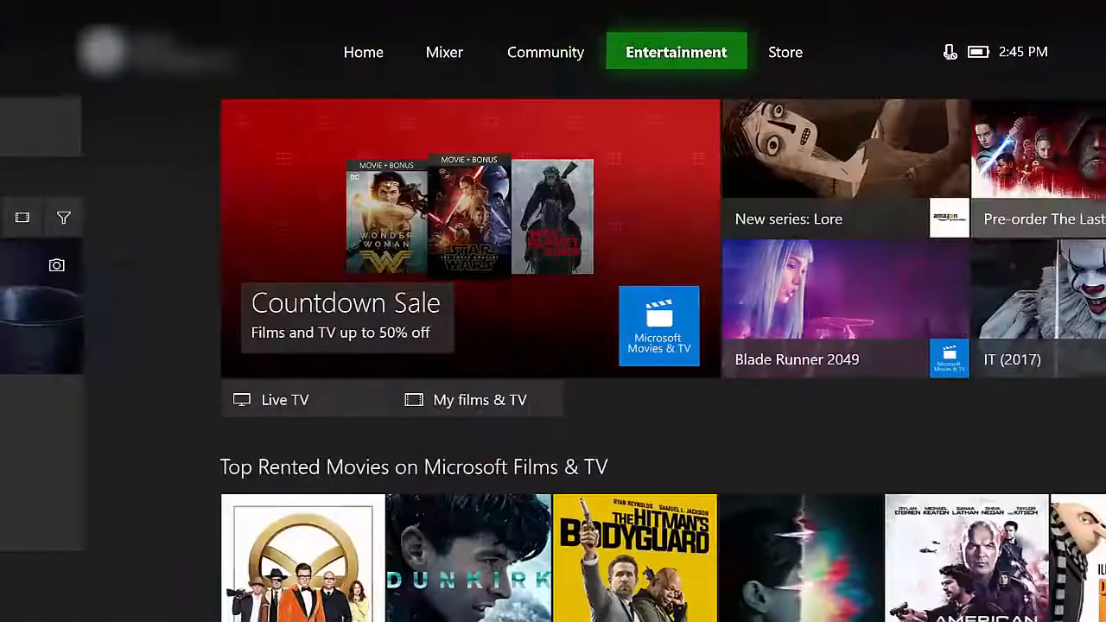
Switch to the Store tab and open its search screen
left_click(784, 52)
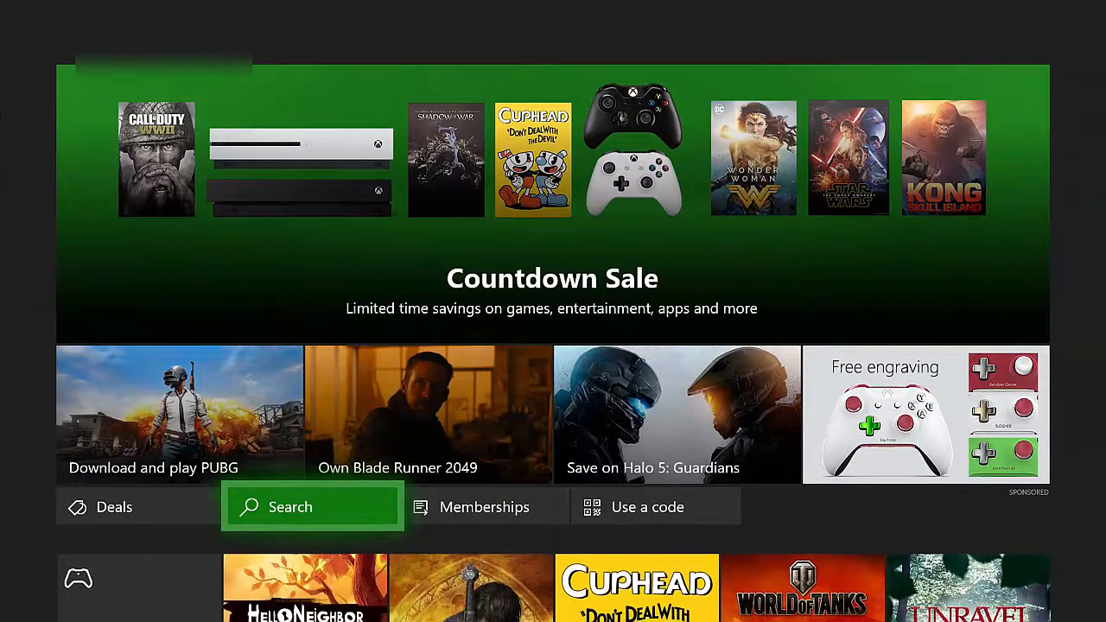
left_click(311, 507)
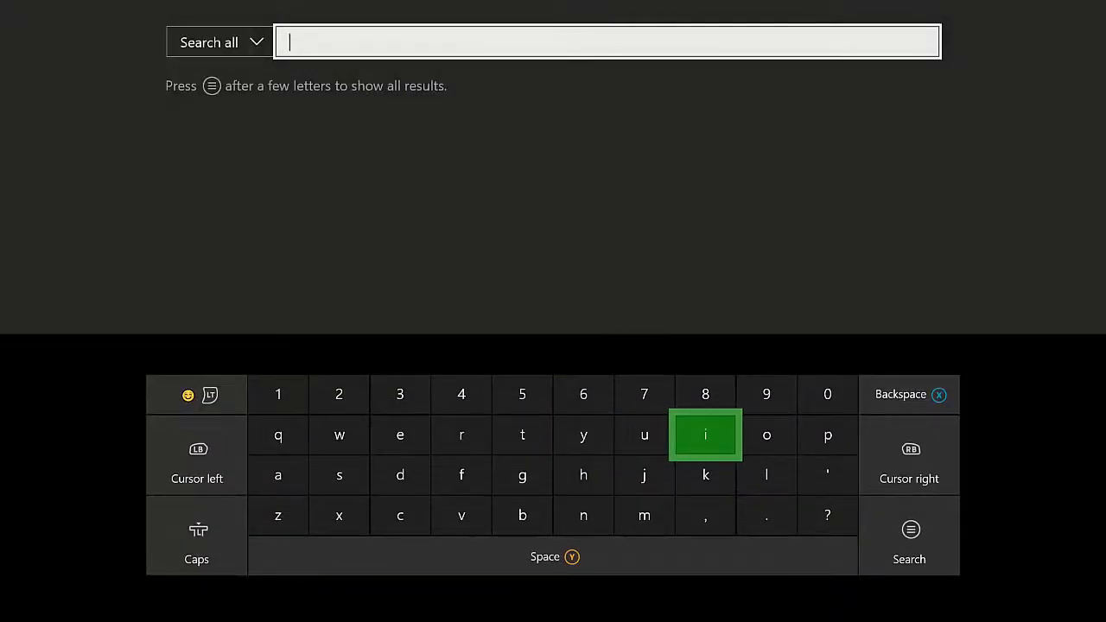
Search the Store for "kod" and open the Kodi app page from the results
type("kod")
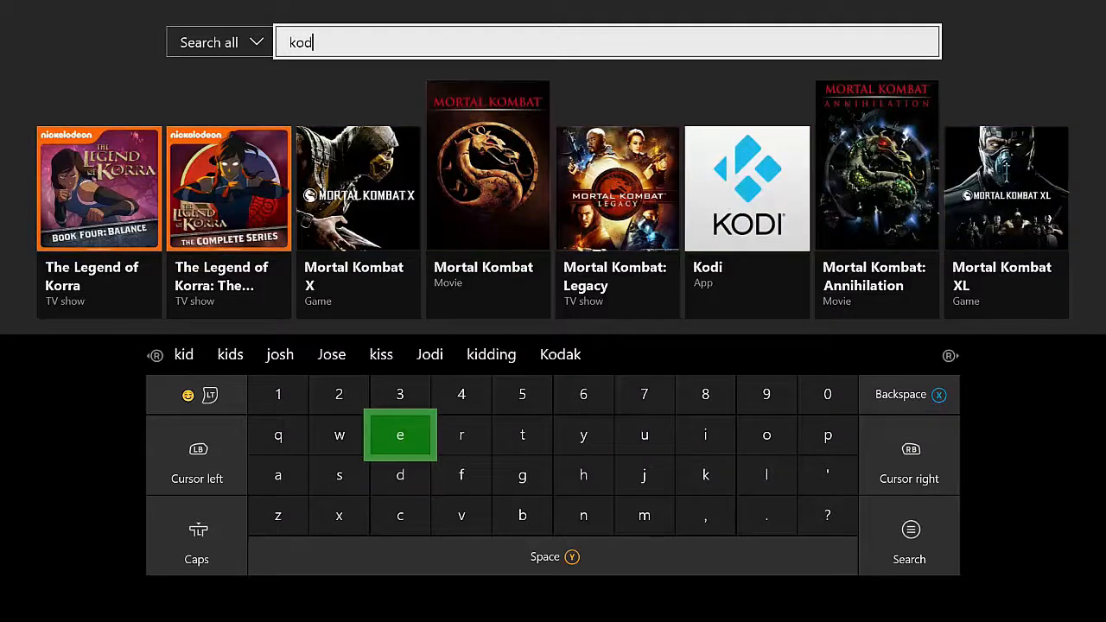
left_click(705, 434)
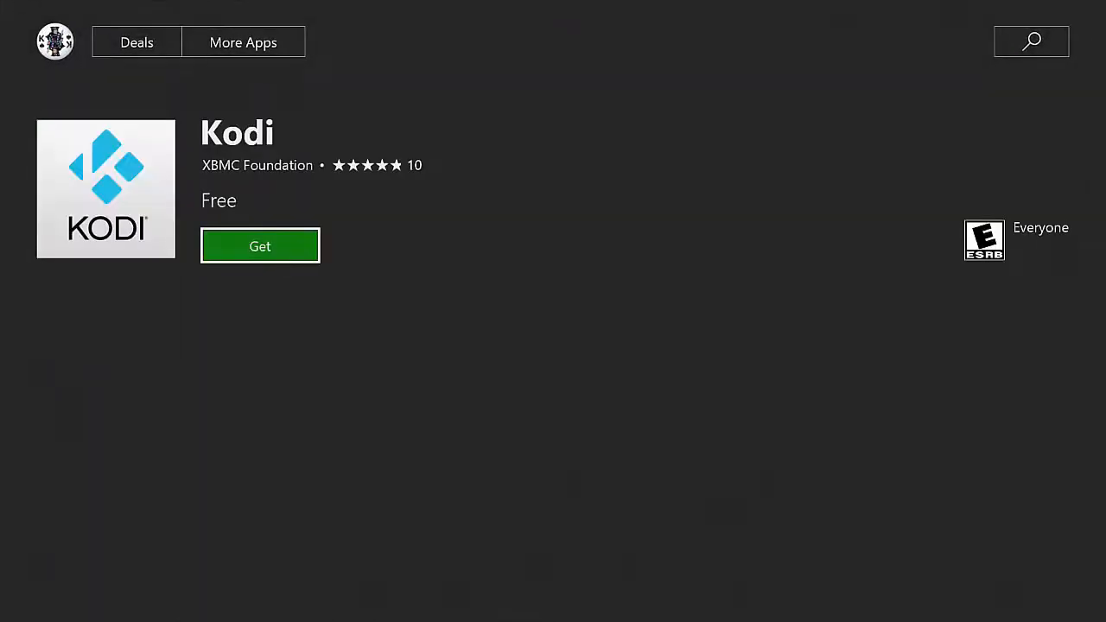
Install the free Kodi app with Get from its product page
scroll("down", 3)
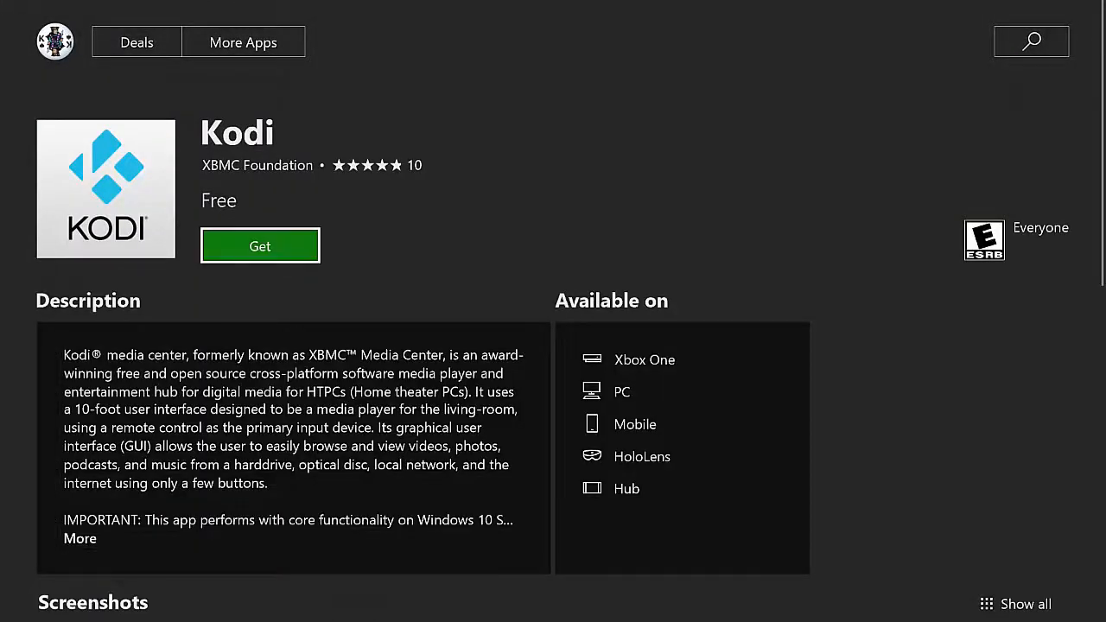
left_click(260, 245)
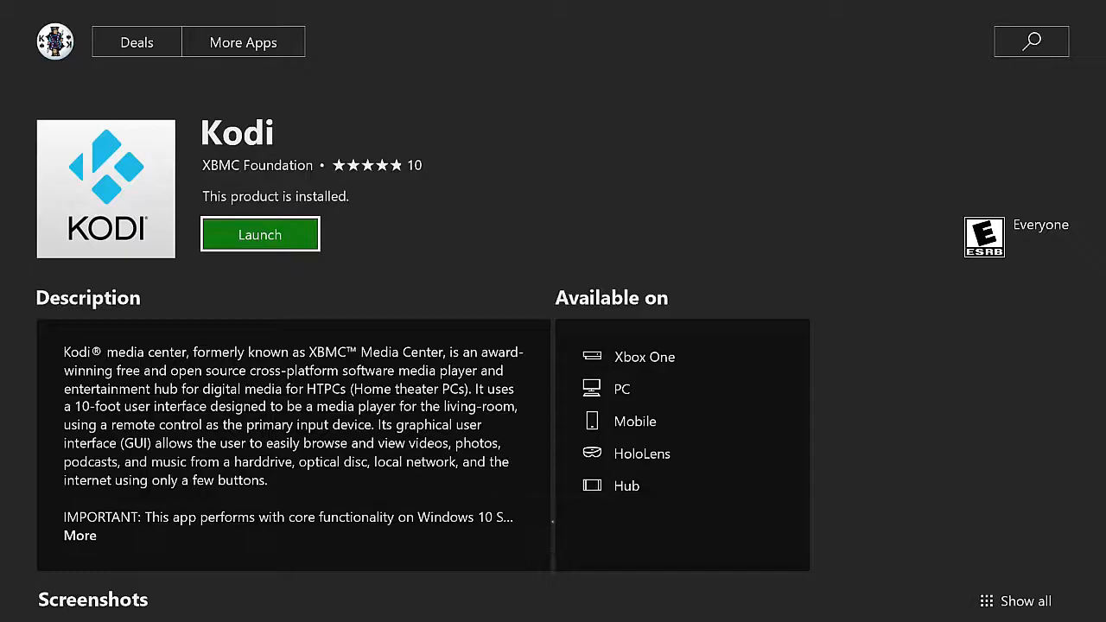
Launch Kodi from its product page, opening its main menu
left_click(259, 234)
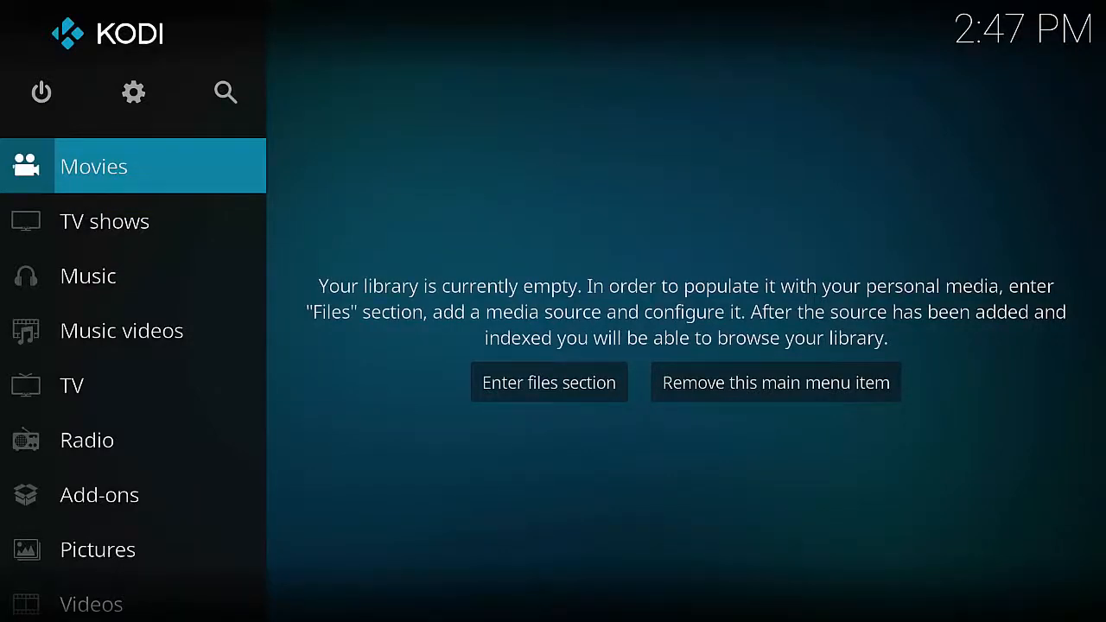
scroll("down", 3)
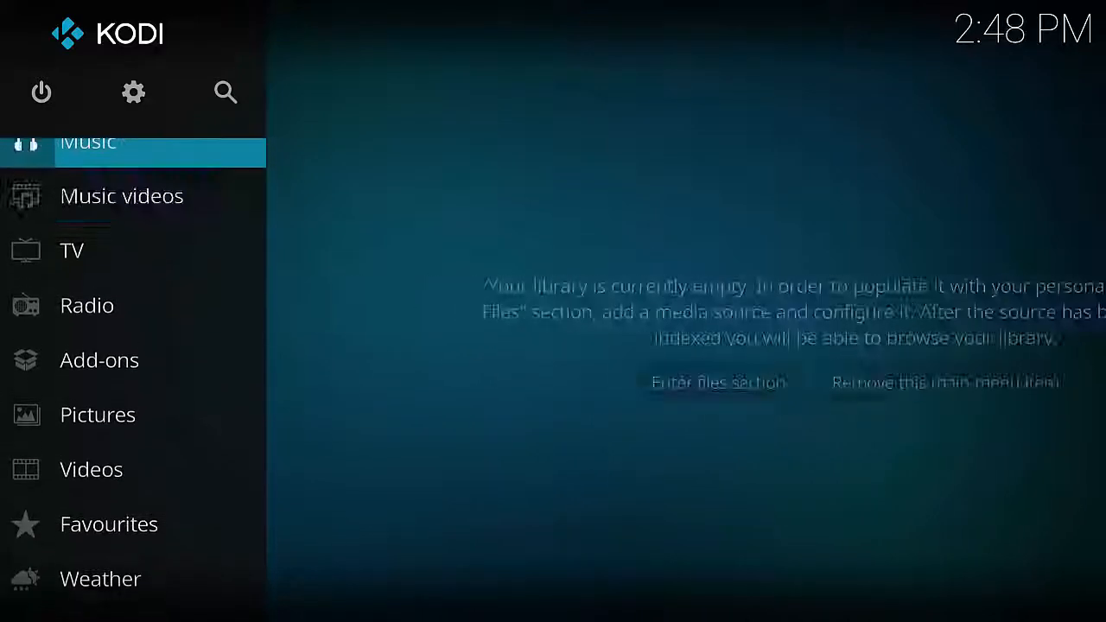
scroll("up", 3)
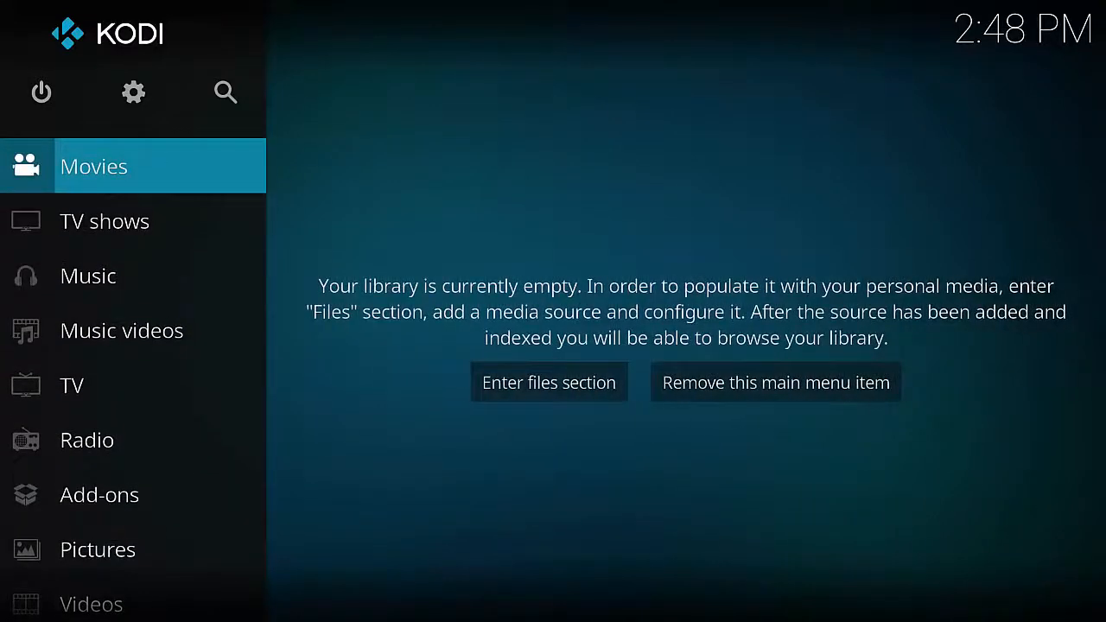